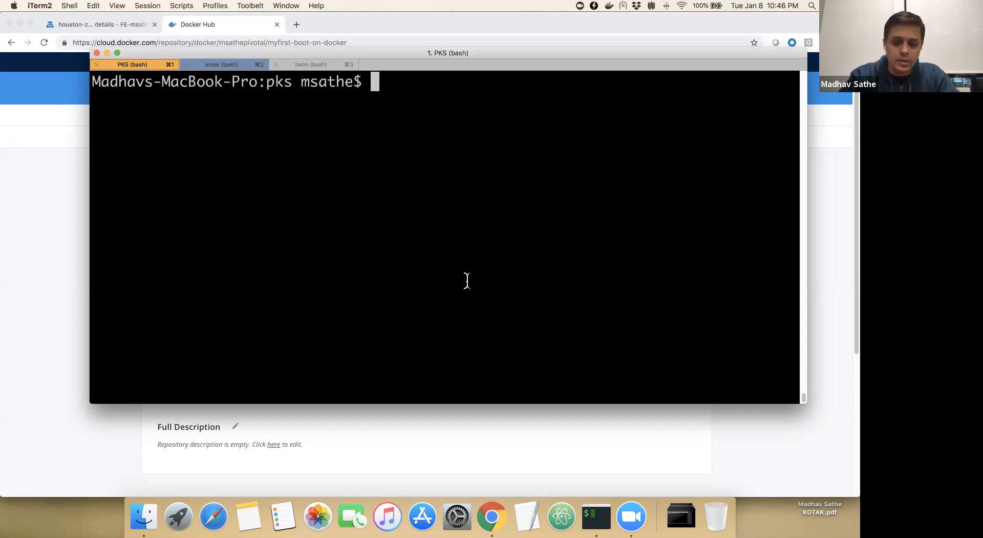
- Run kubectl cluster-info to verify the master, KubeDNS and dashboard services
text(kubectl)
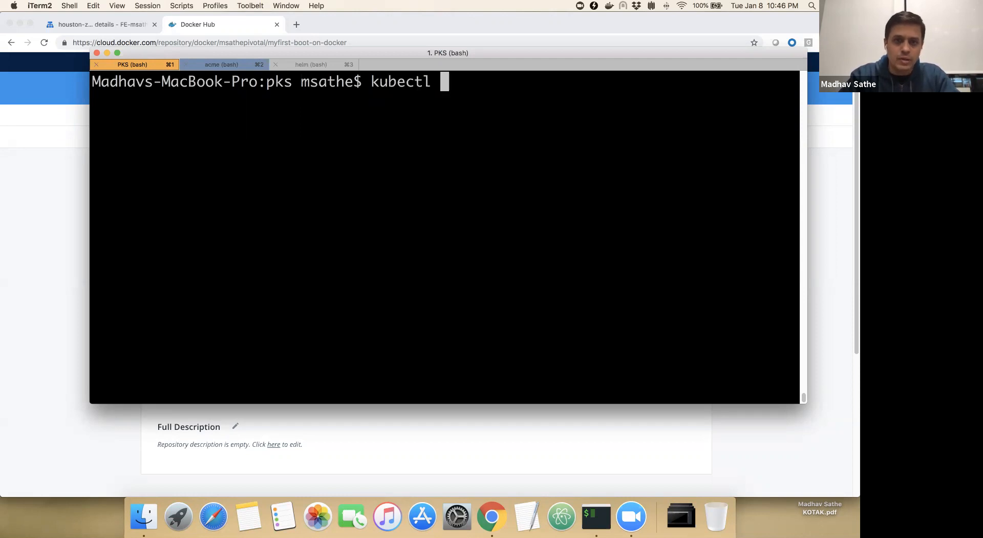
text(cluster-info)
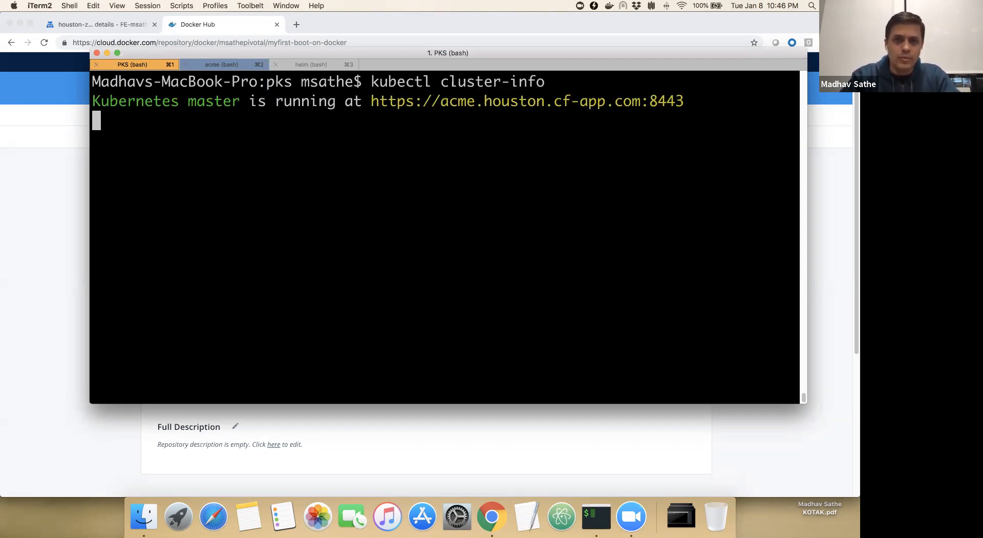
key(Return)
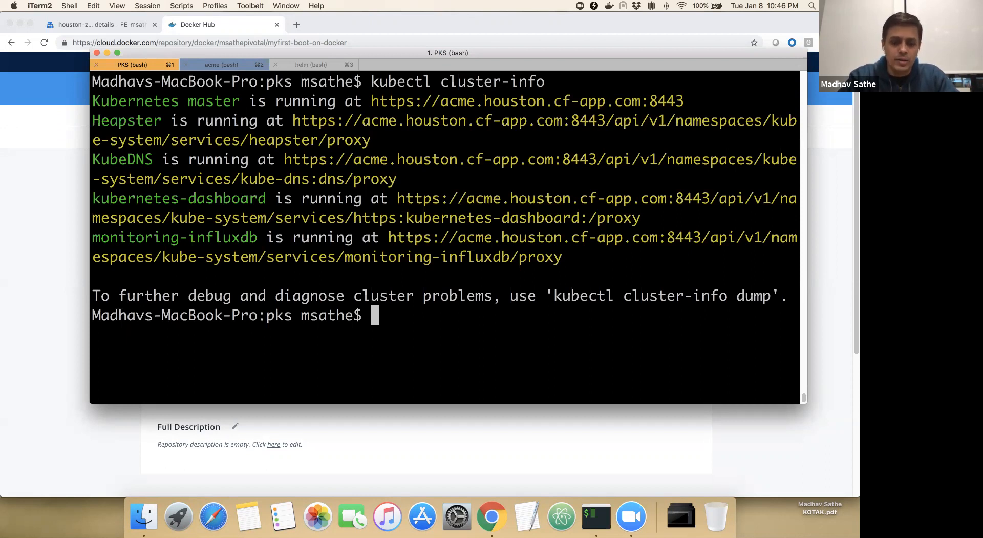
- Run which helm to locate the Helm binary
text(h)
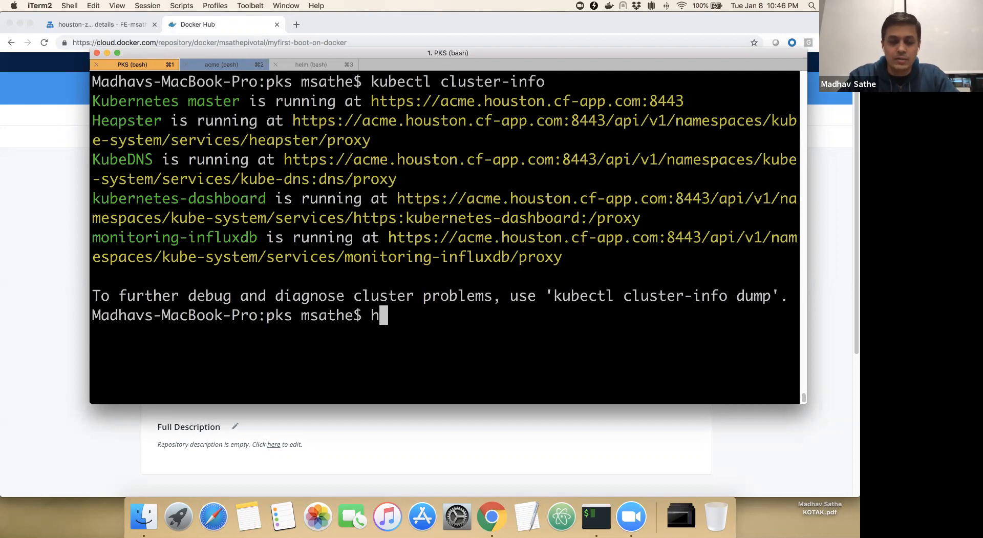
text(which)
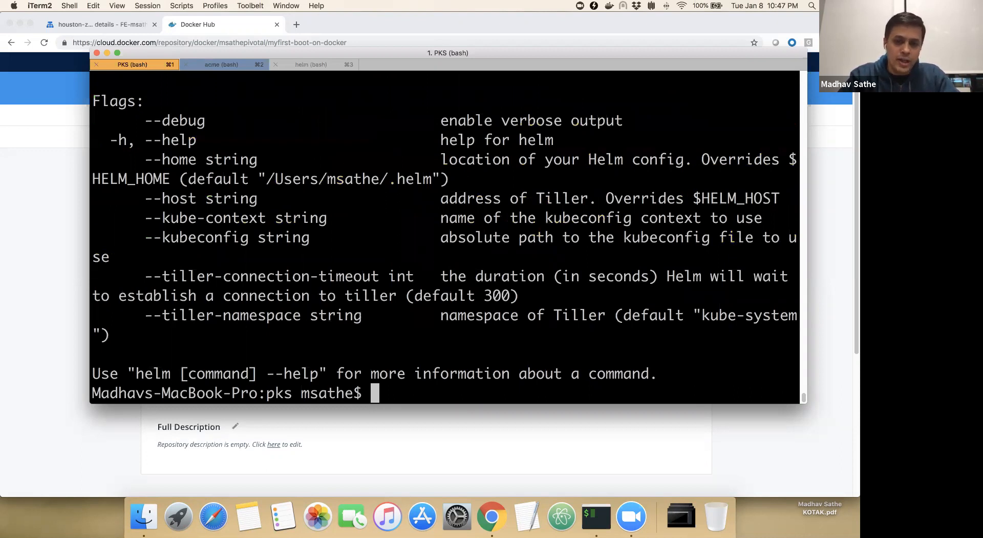
- Open rbac-config.yml in Atom to review the tiller ServiceAccount and ClusterRoleBinding
text(atom)
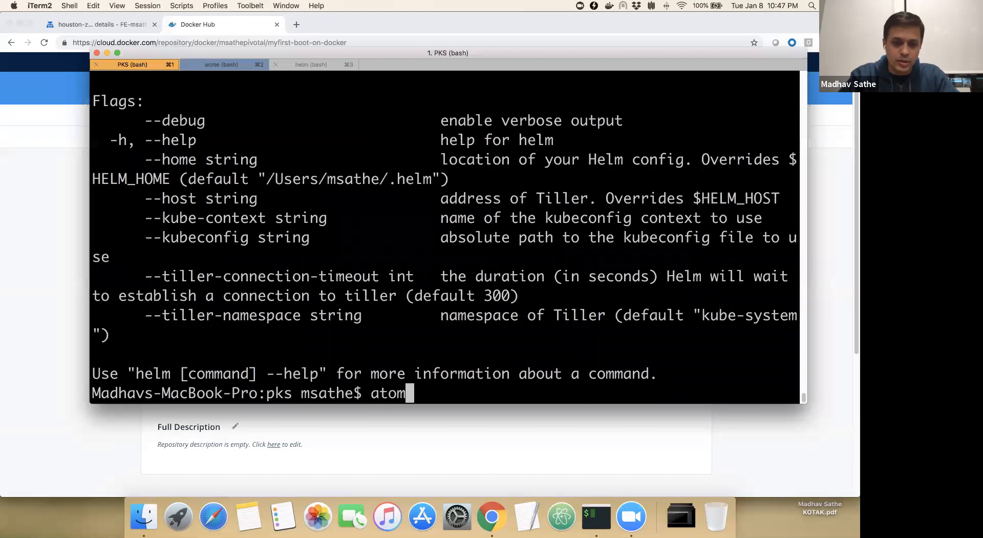
text(rbac-config.yml)
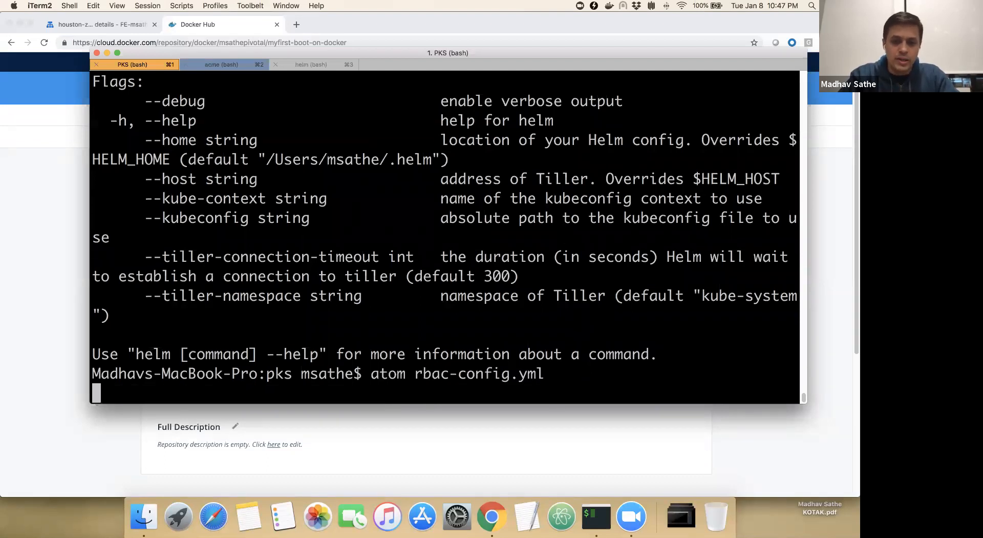
key(Return)
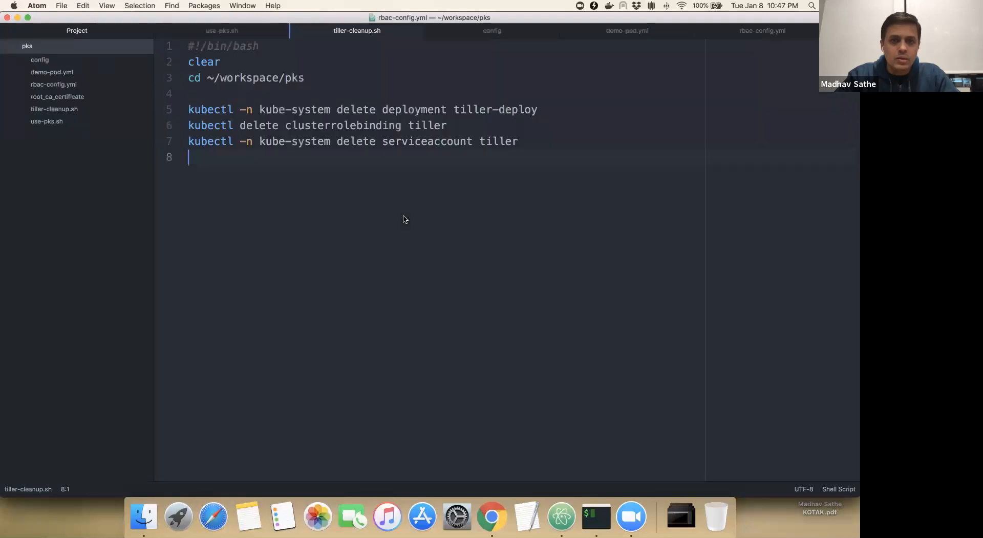
click(762, 30)
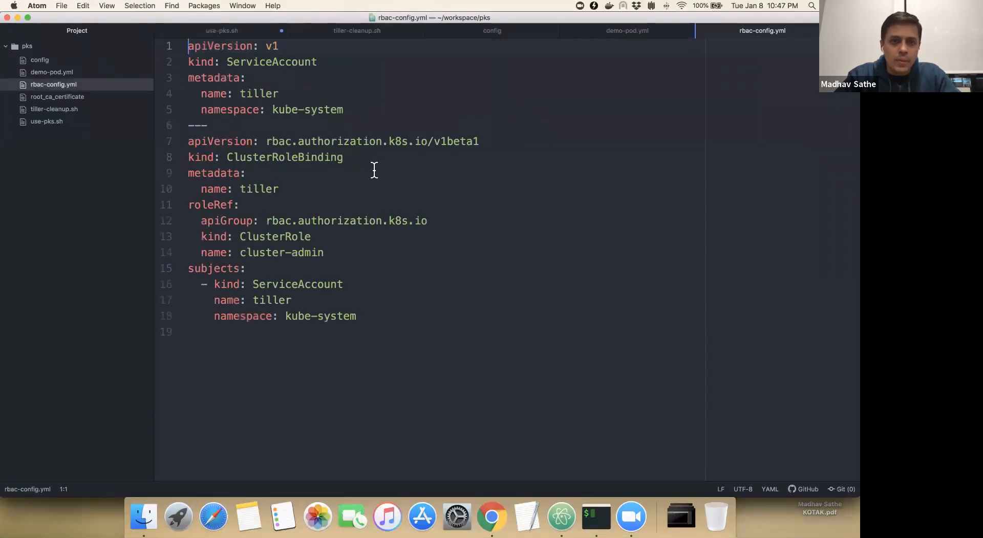
mouse_move(262, 175)
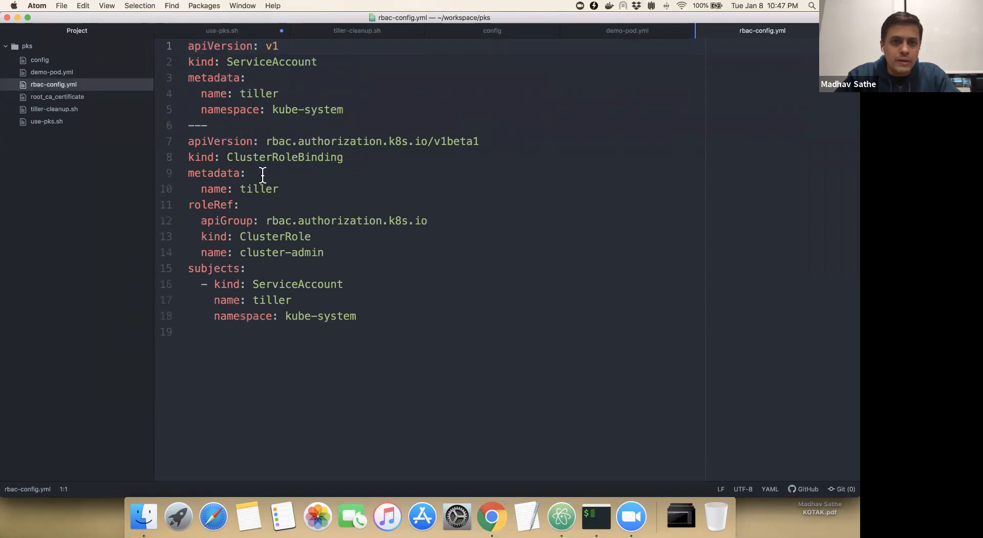
mouse_move(282, 209)
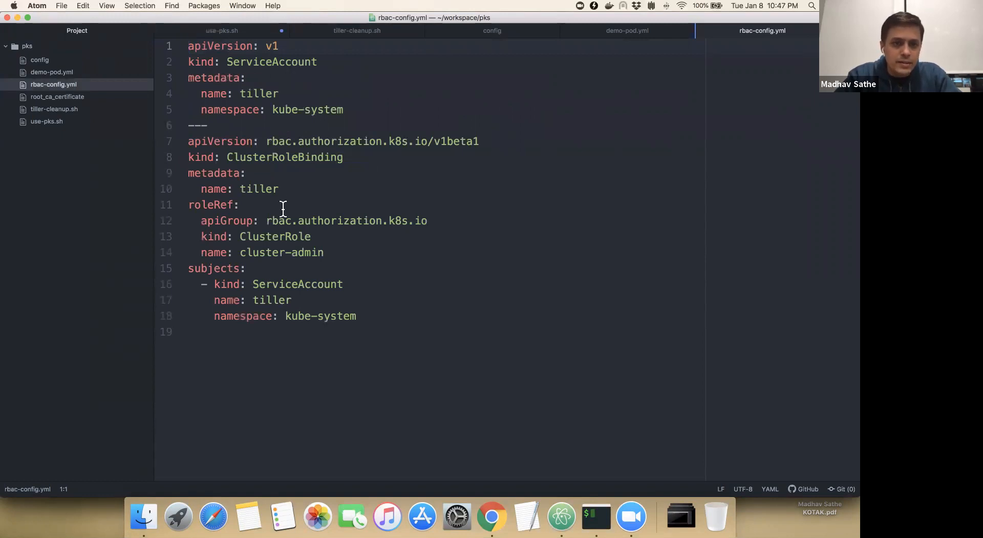
mouse_move(257, 100)
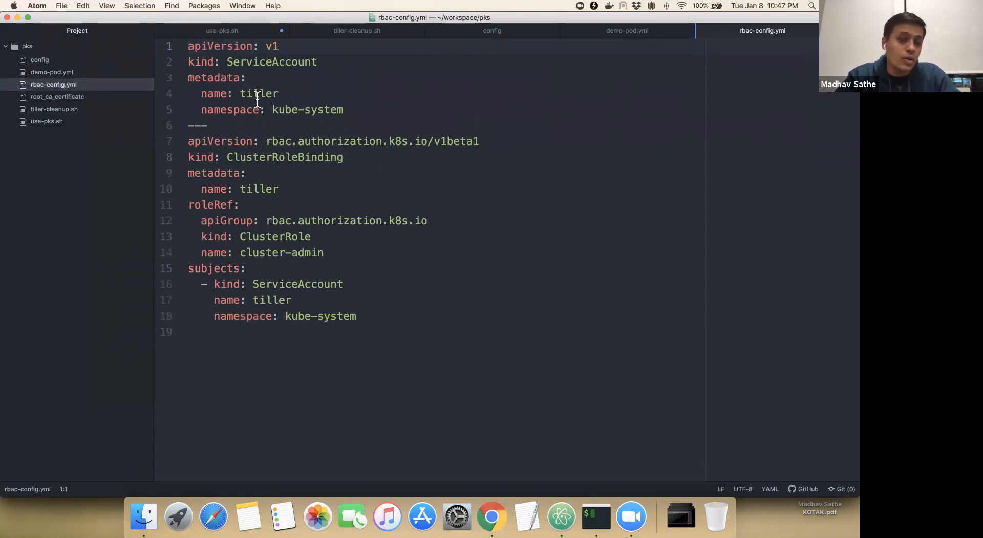
mouse_move(283, 62)
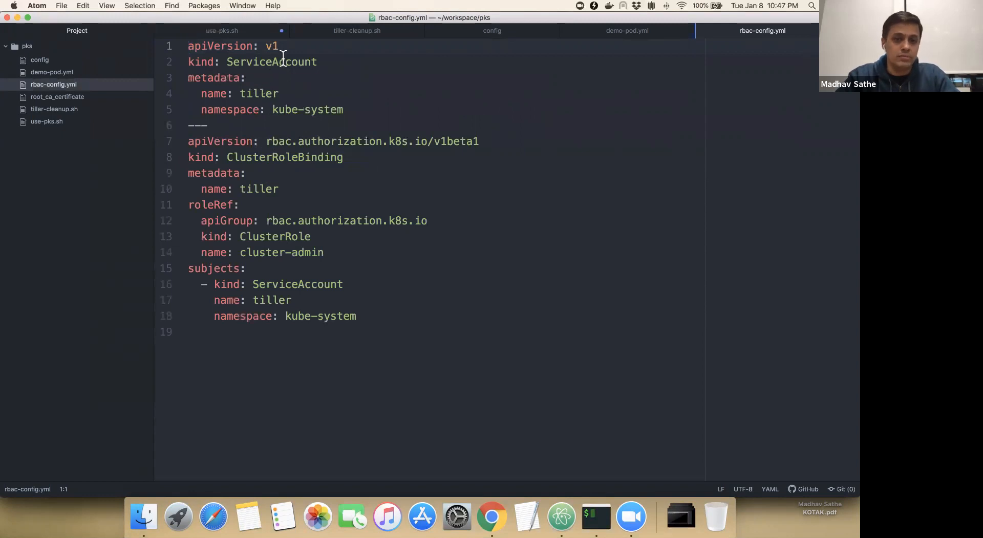
mouse_move(594, 516)
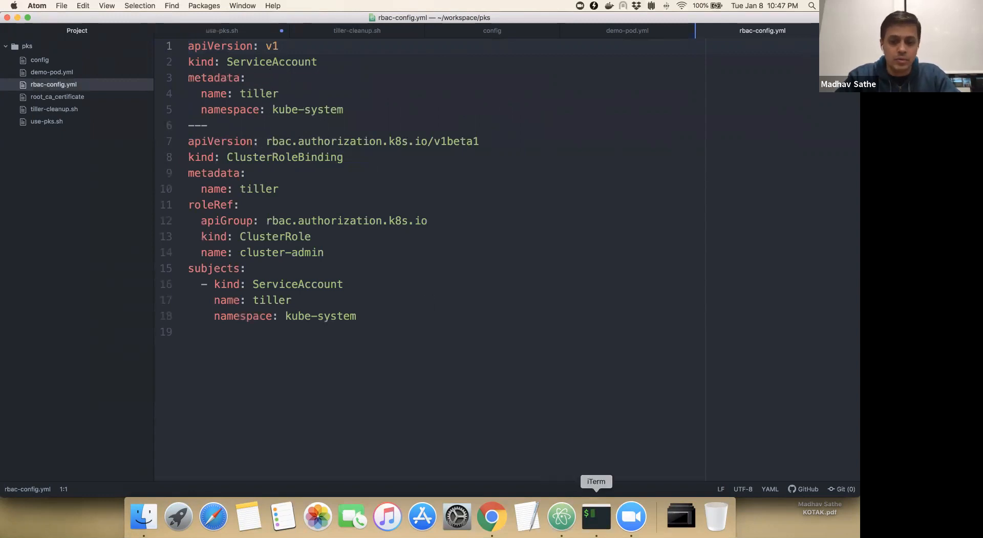
- Run kubectl create -f rbac-config.yml to create the tiller ServiceAccount and ClusterRoleBinding
click(594, 516)
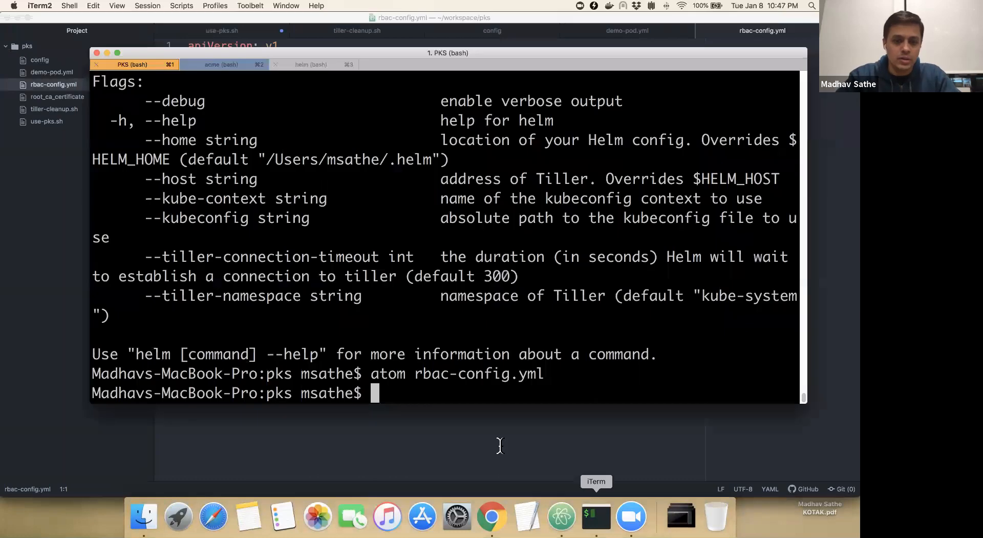
text(kub)
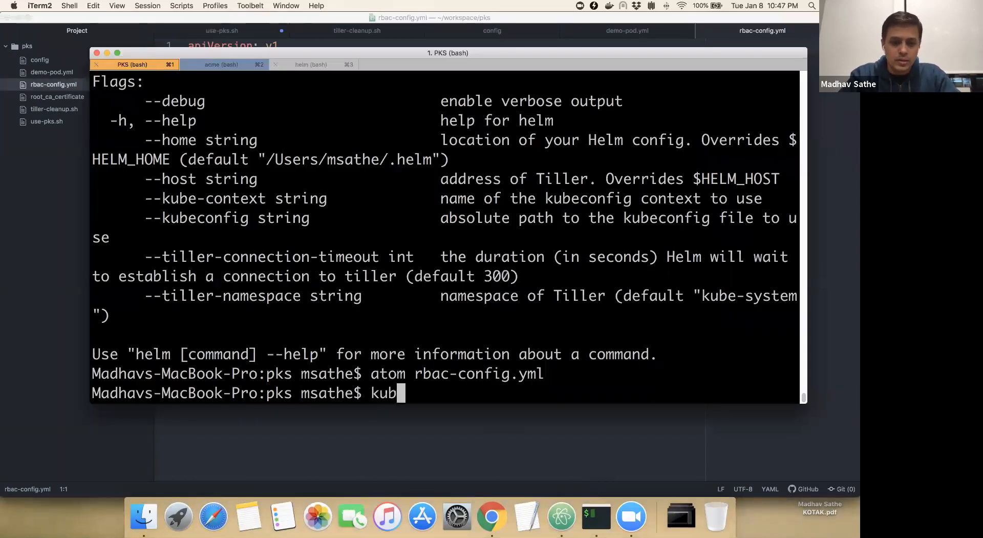
text(ectl)
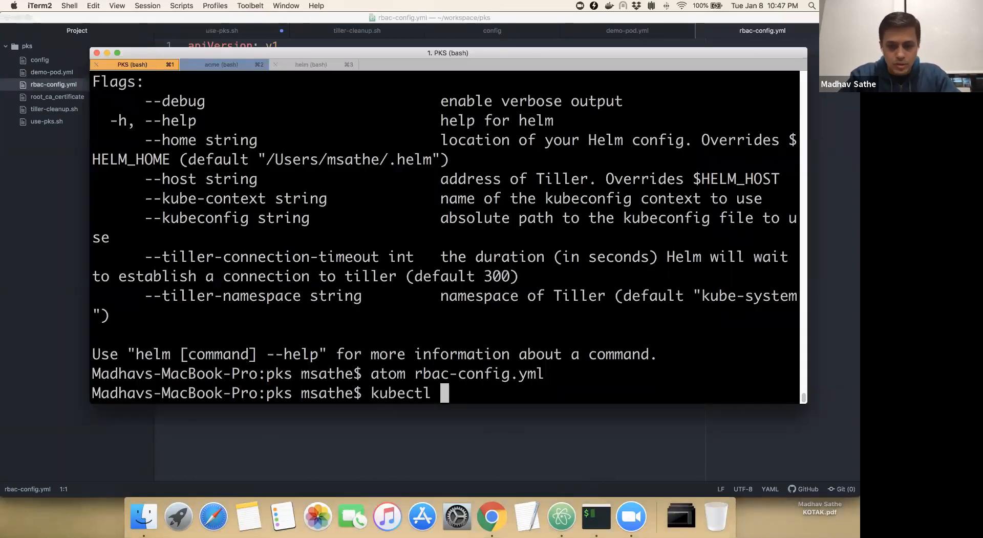
text(create -f)
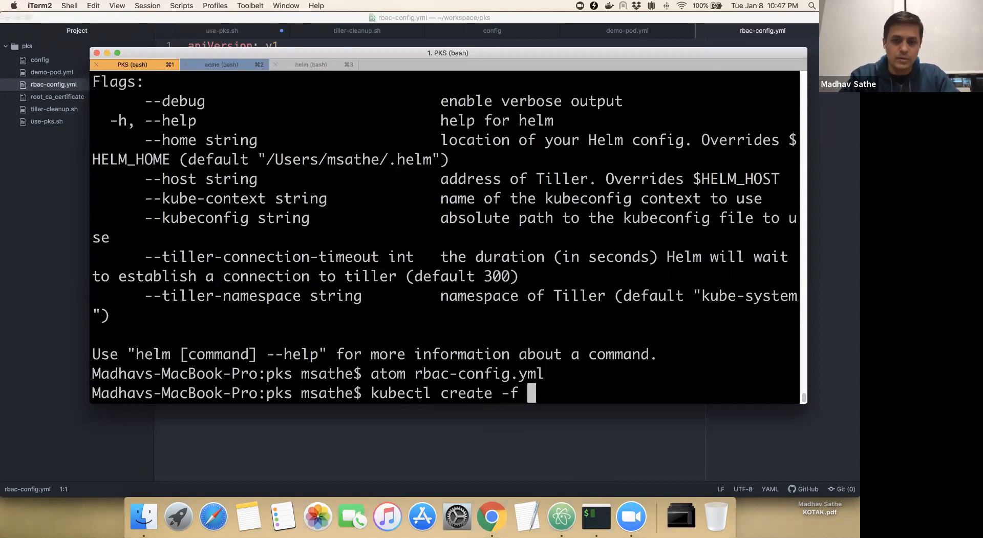
text(rbac-config.yml)
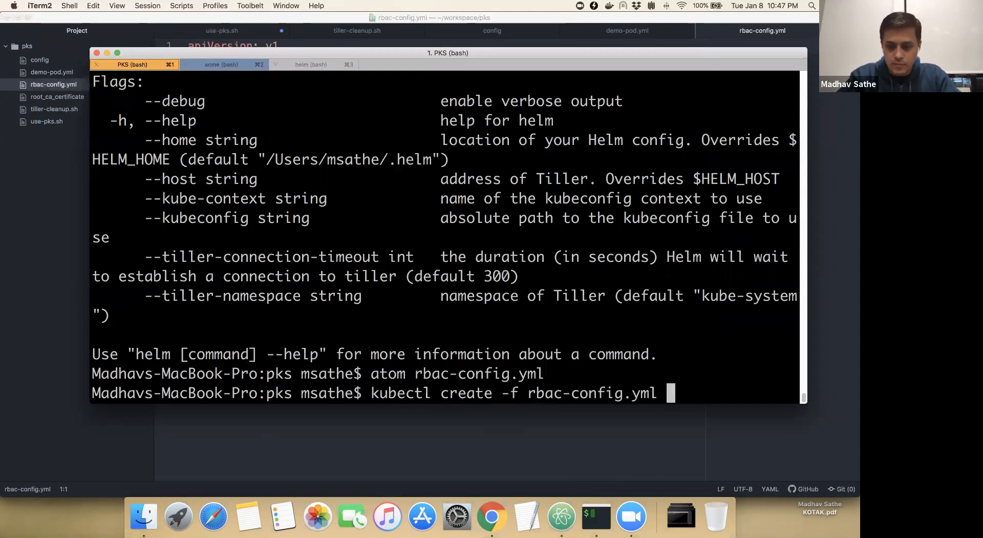
key(Return)
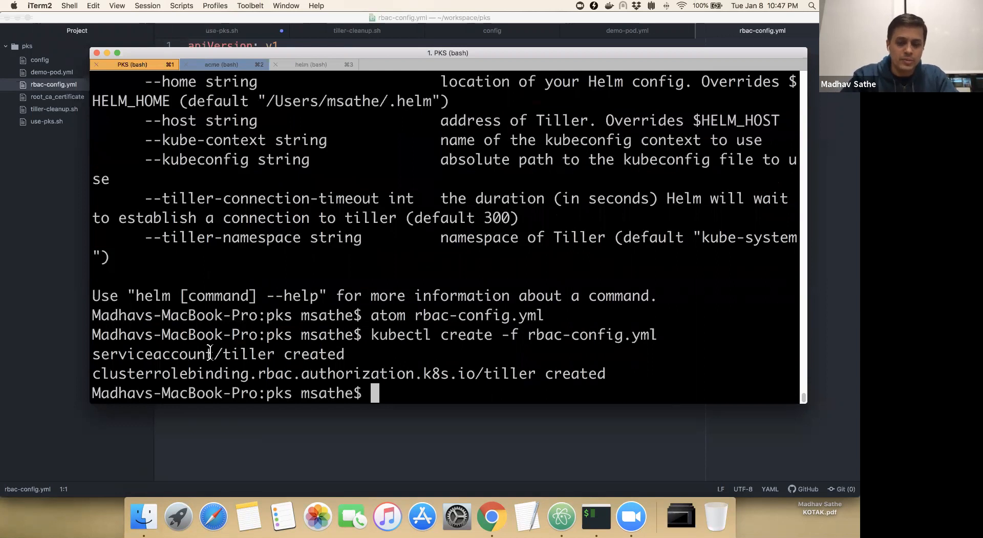
- Run kubectl -n kube-system get serviceaccount and pick out the tiller entry
text(kube)
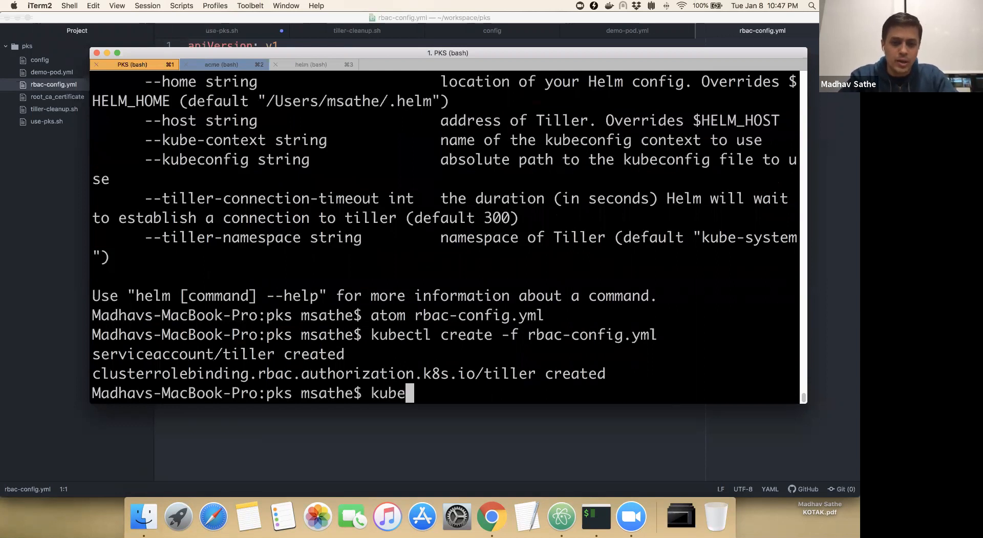
text(ctl -)
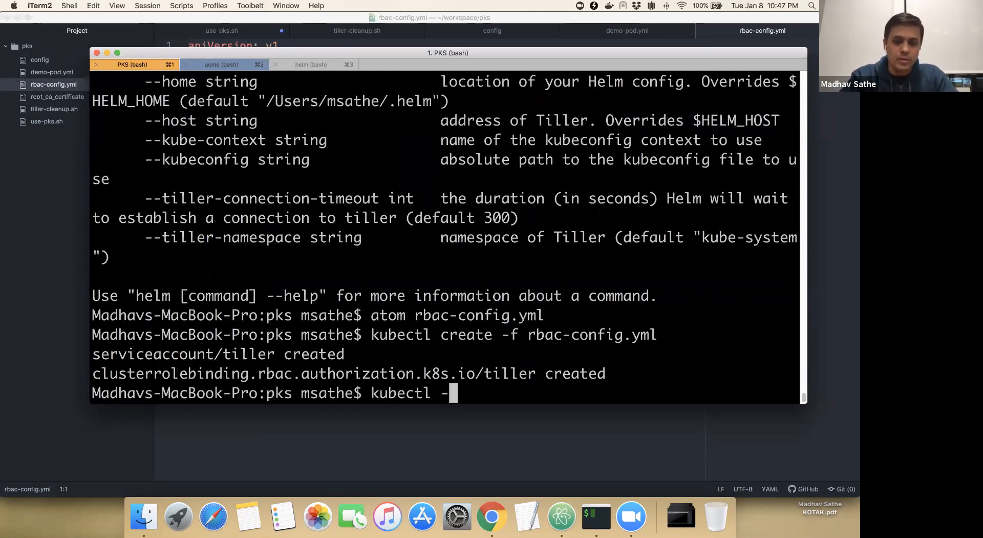
text(n kube-s)
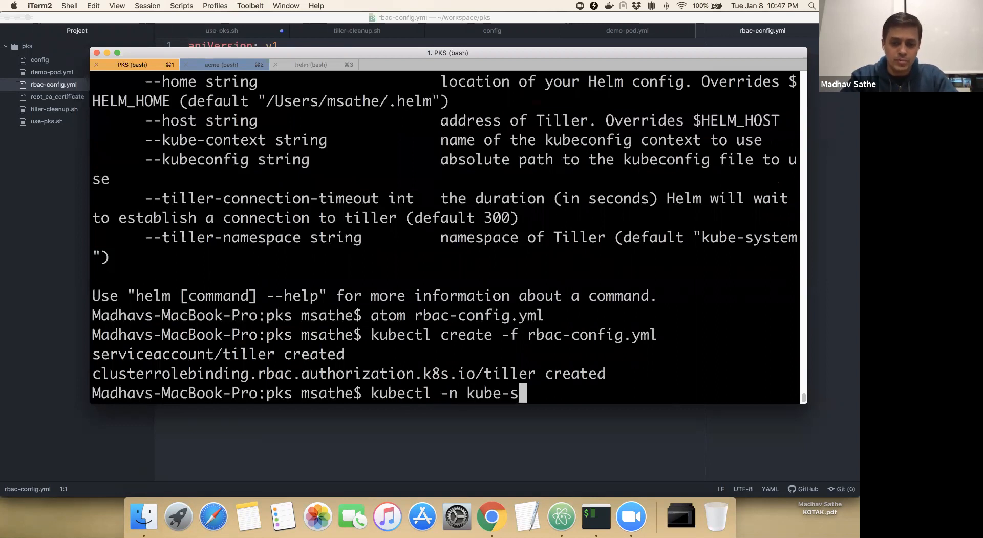
text(ystem)
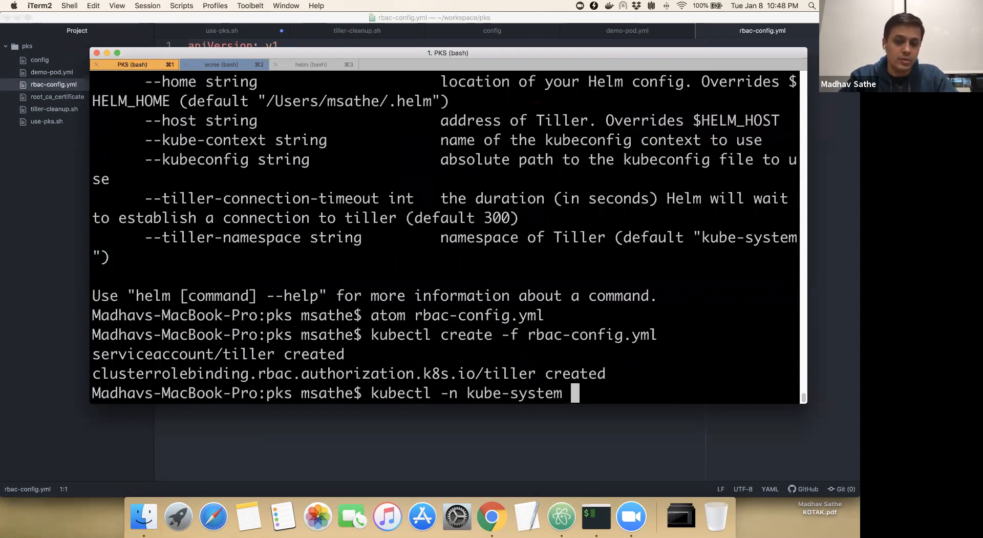
text(get ser)
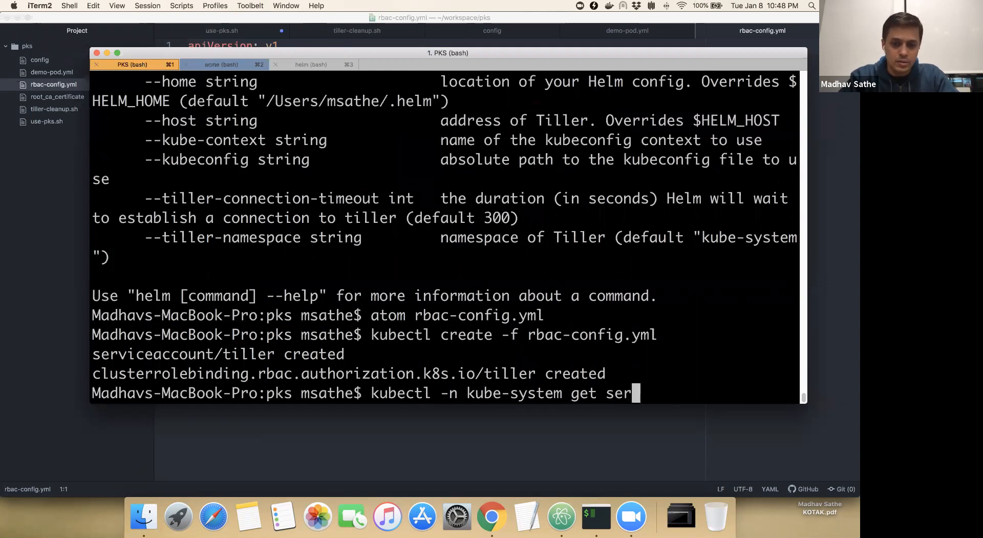
text(viceaccount)
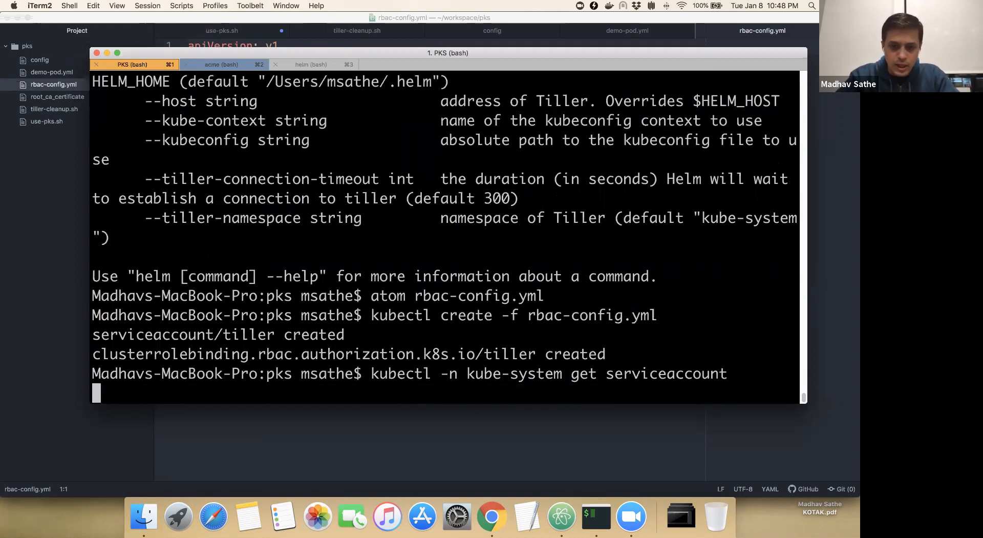
key(Return)
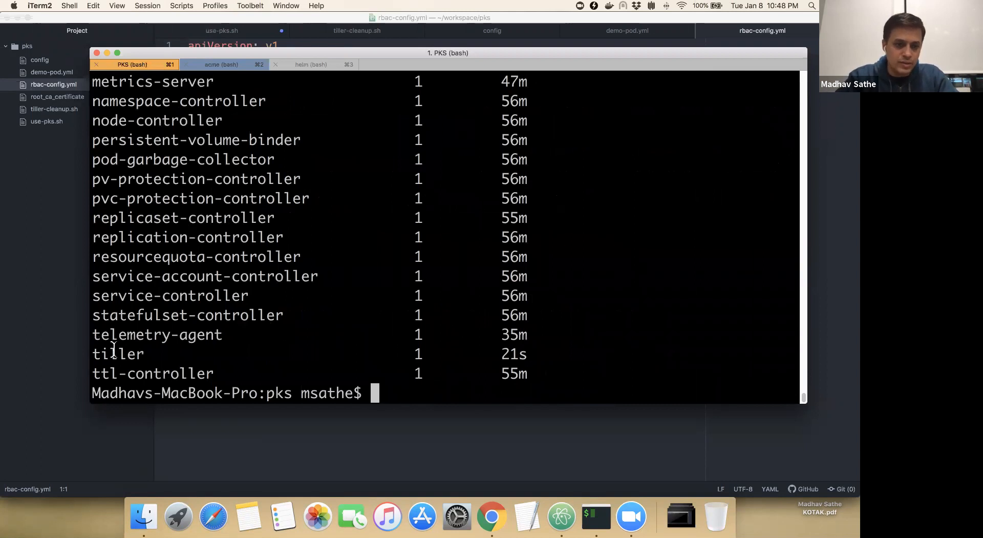
double_click(117, 353)
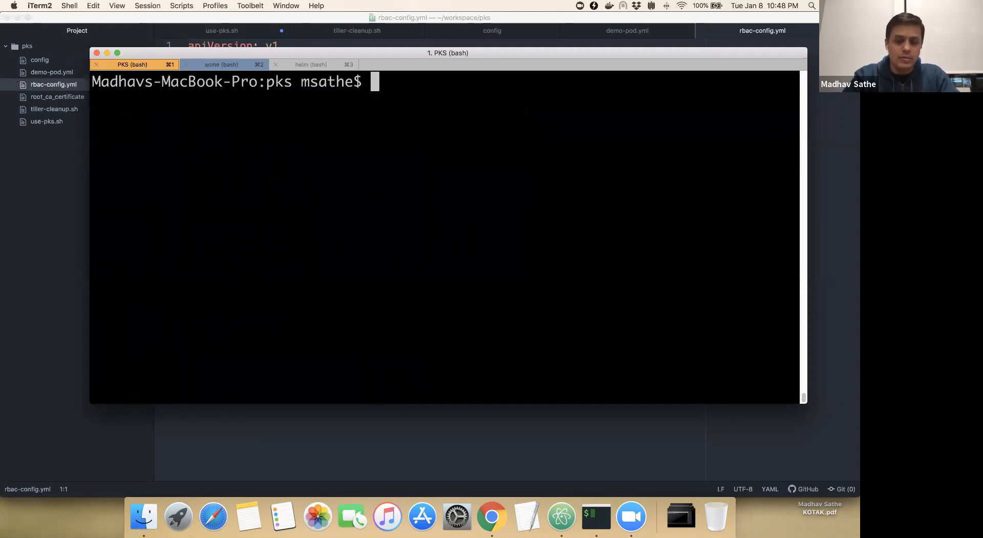
- Run helm init --service-account tiller to configure HELM_HOME, then begin a kubectl command
text(helm)
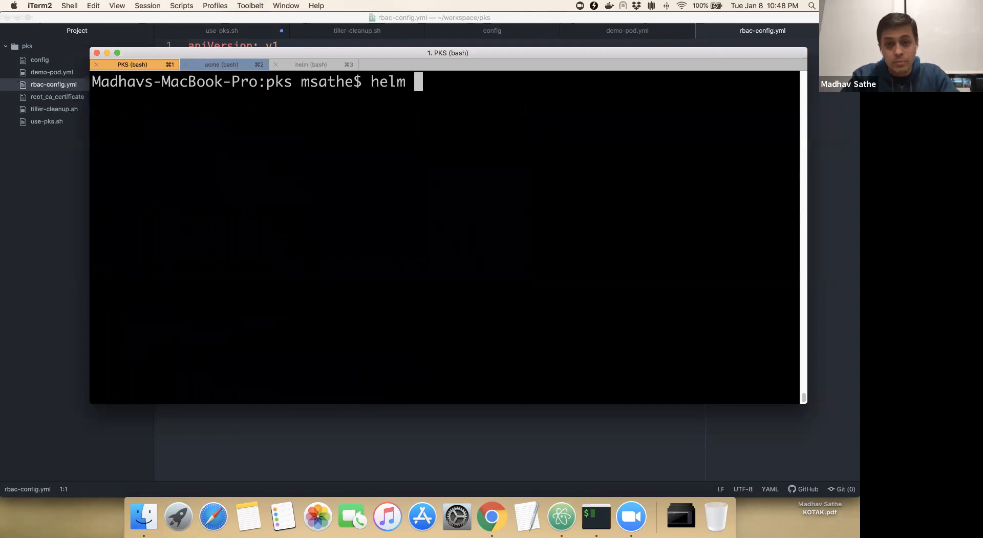
text(init)
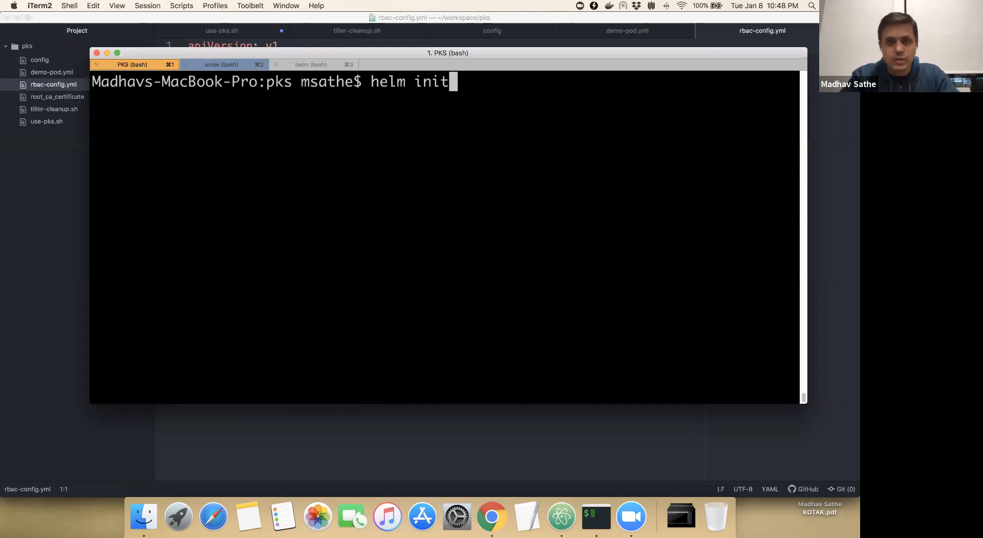
text(--service-)
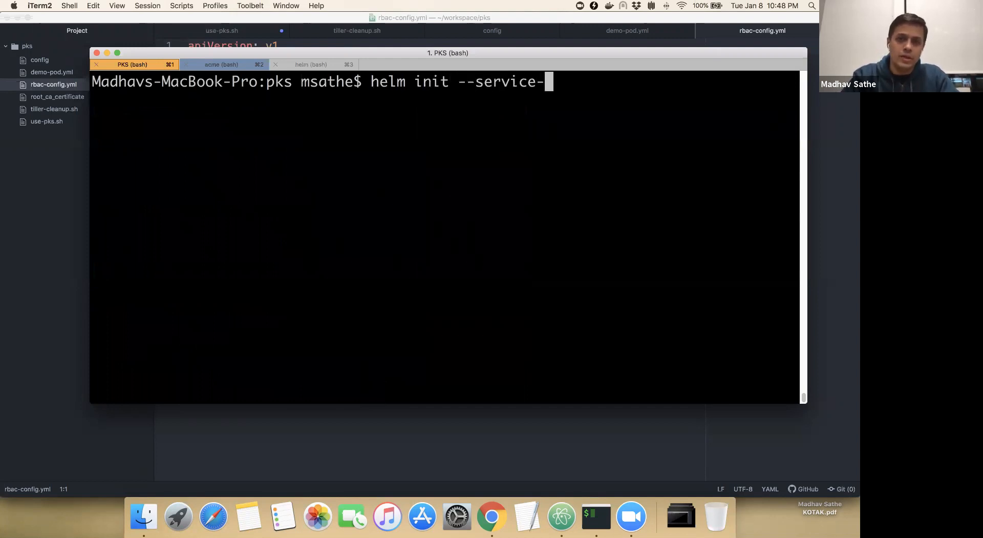
text(account tiller)
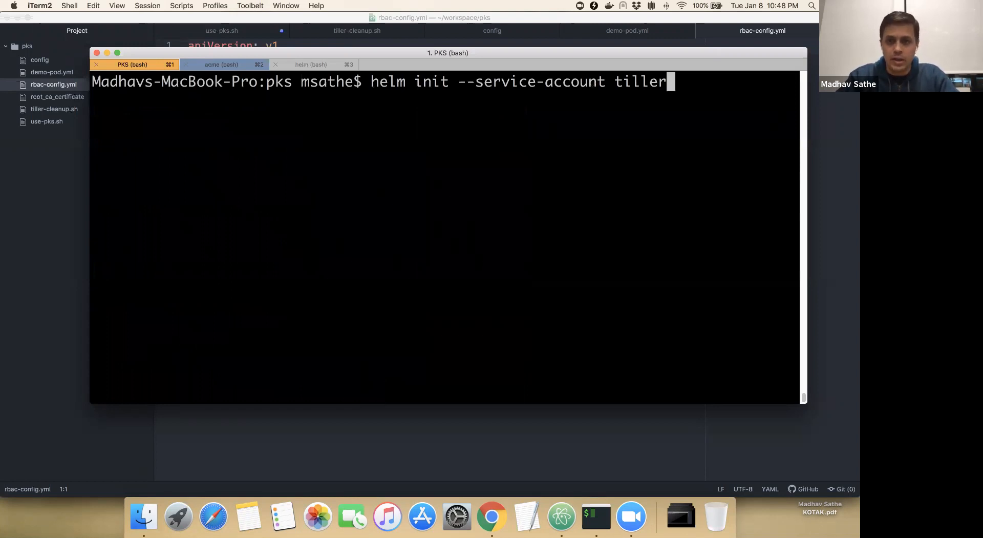
key(Return)
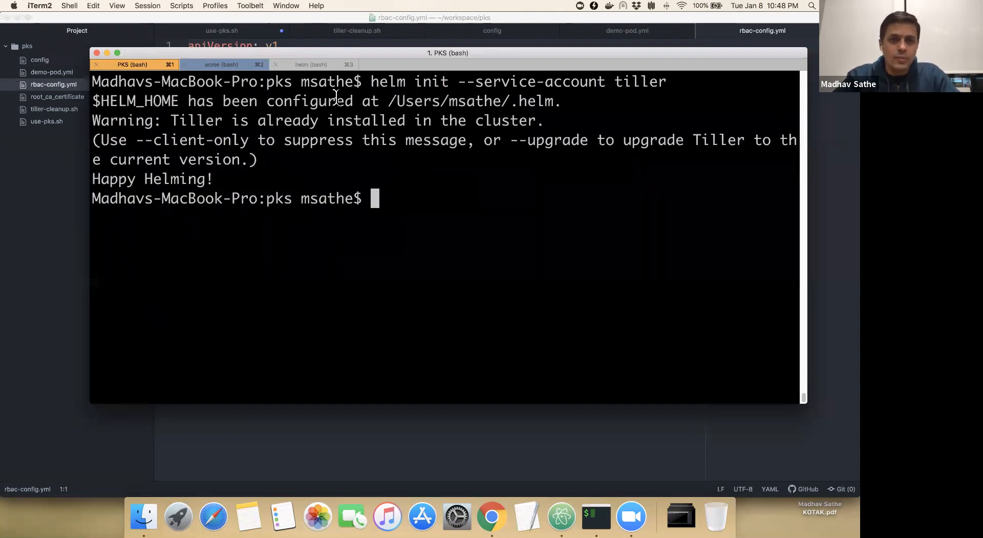
mouse_move(385, 221)
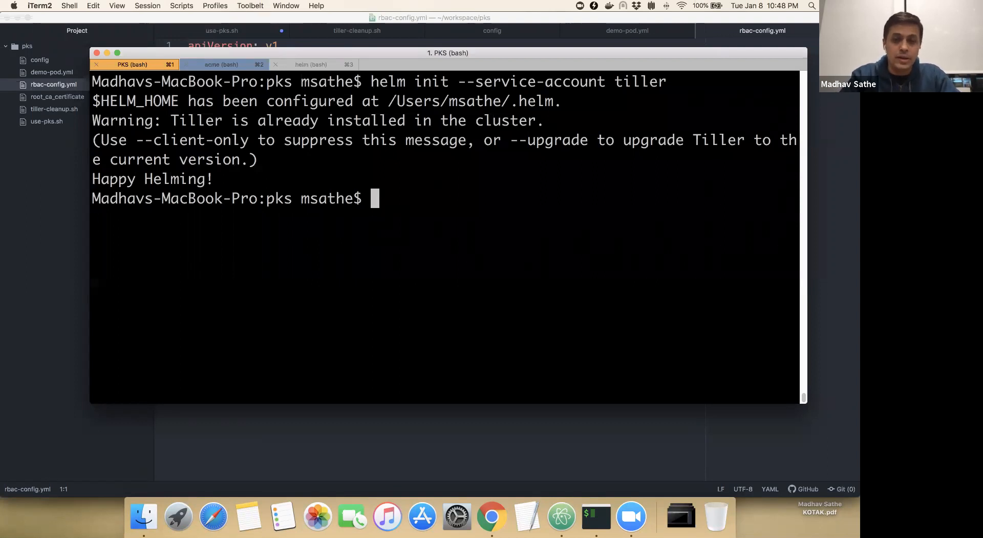
text(kubectl)
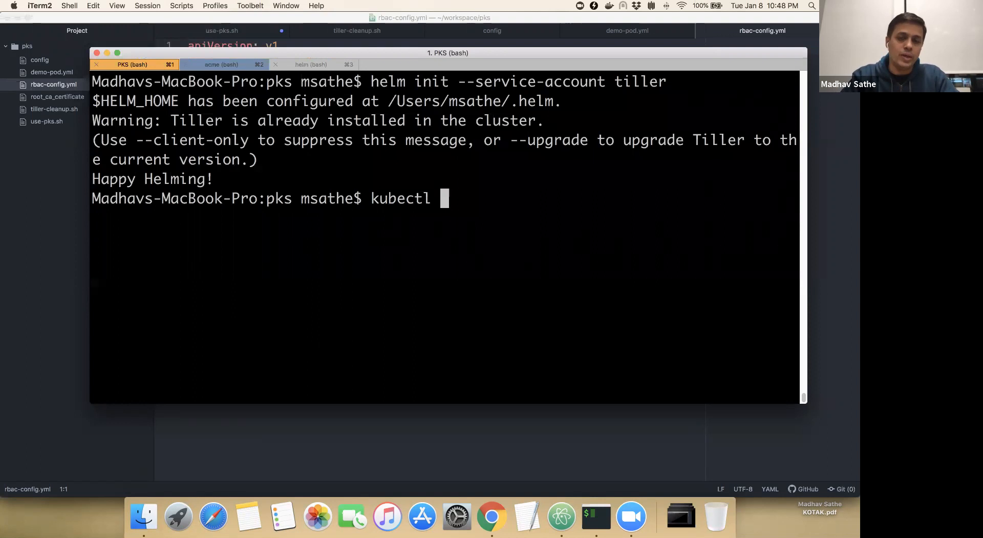
- Run kubectl -n kube-system get pods to list the kube-system pods
text(-n)
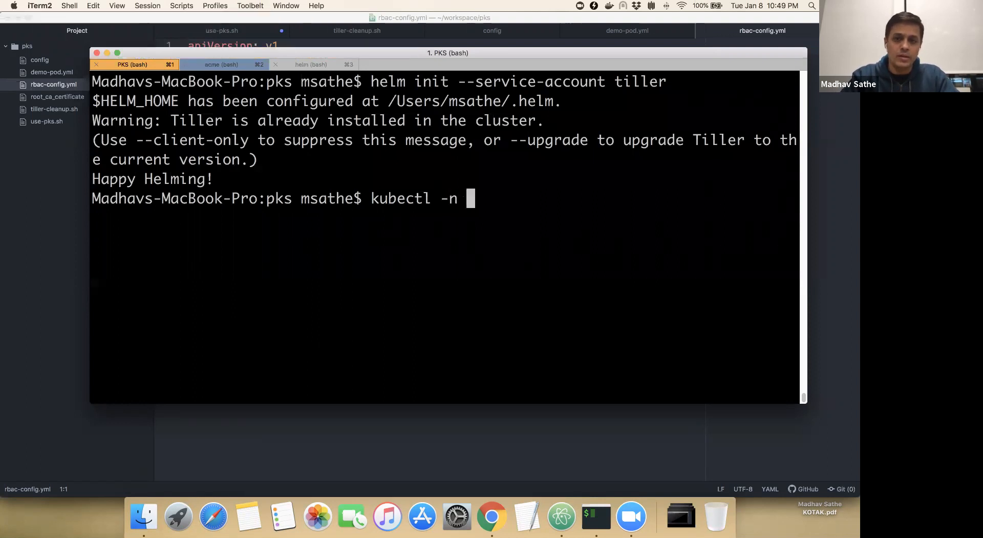
text(kube-system)
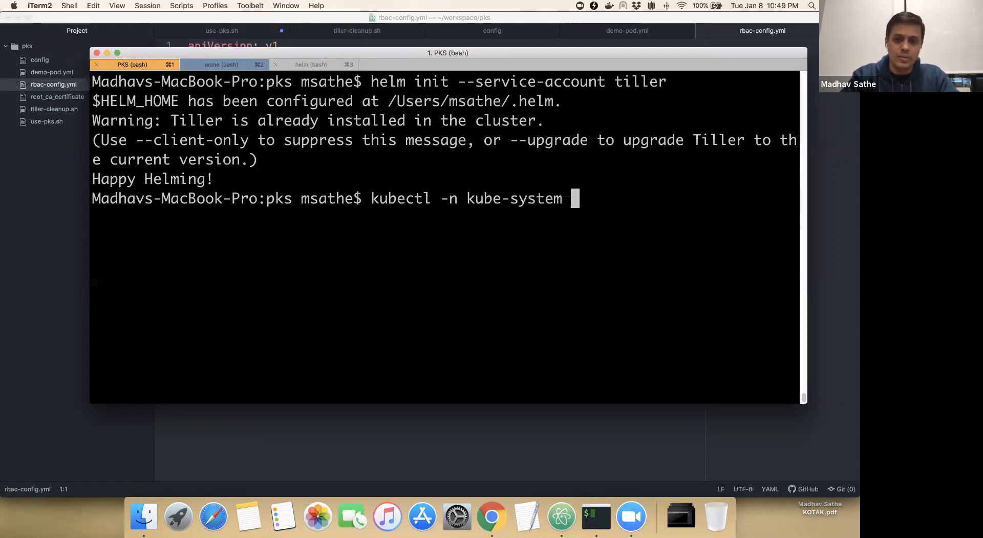
text(get pods)
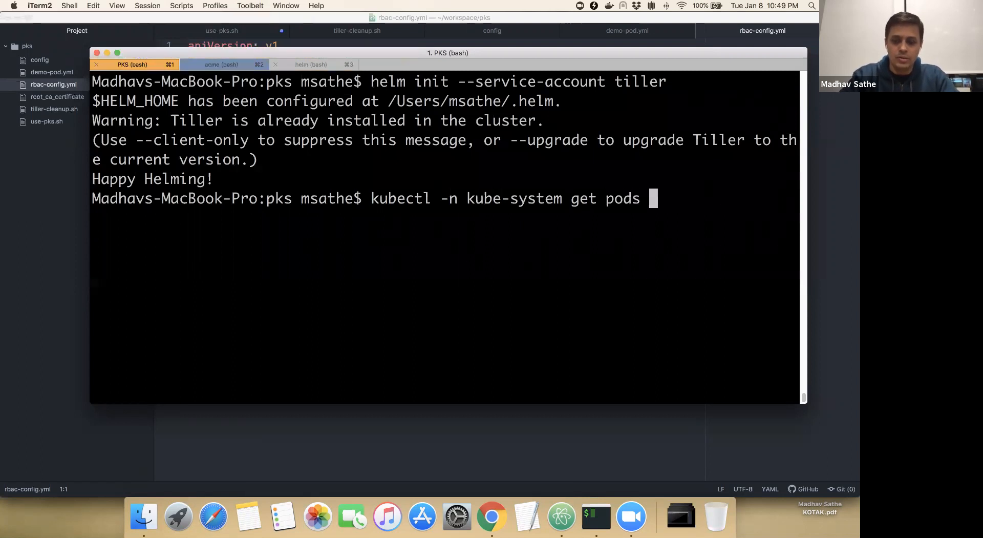
key(Return)
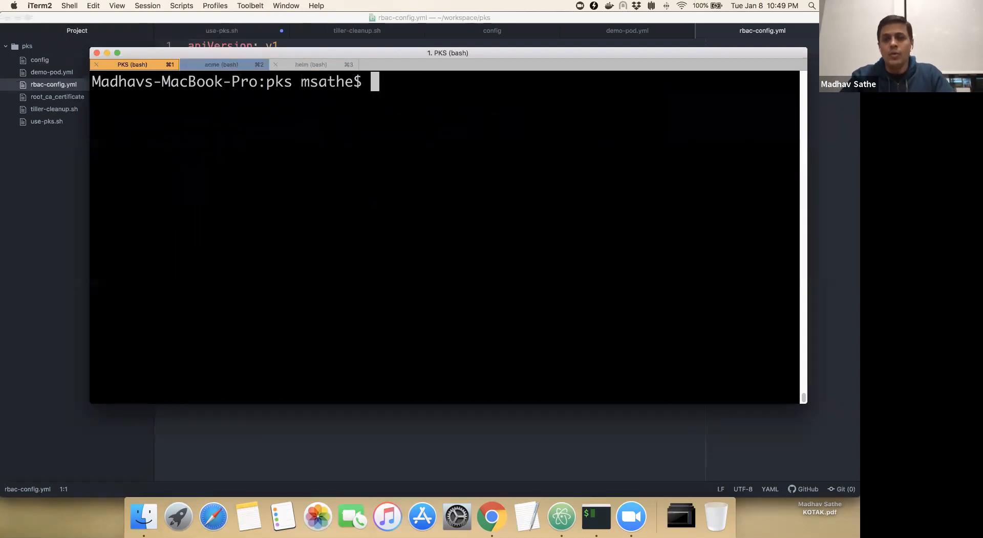
mouse_move(443, 320)
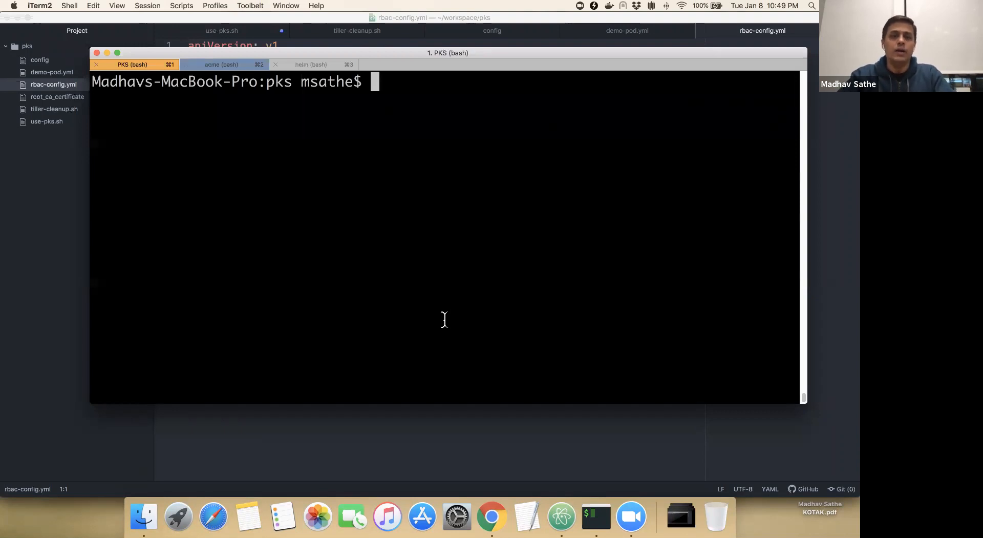
mouse_move(308, 154)
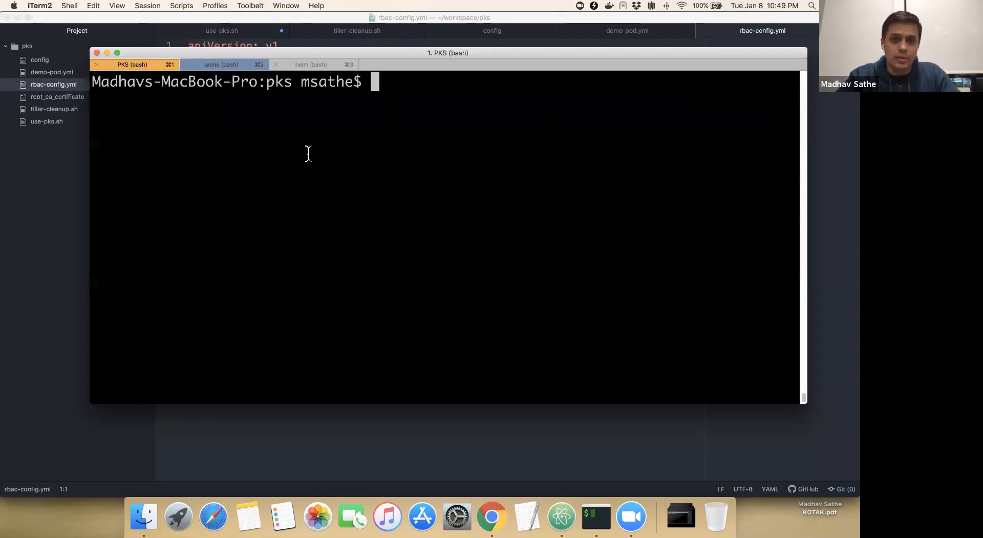